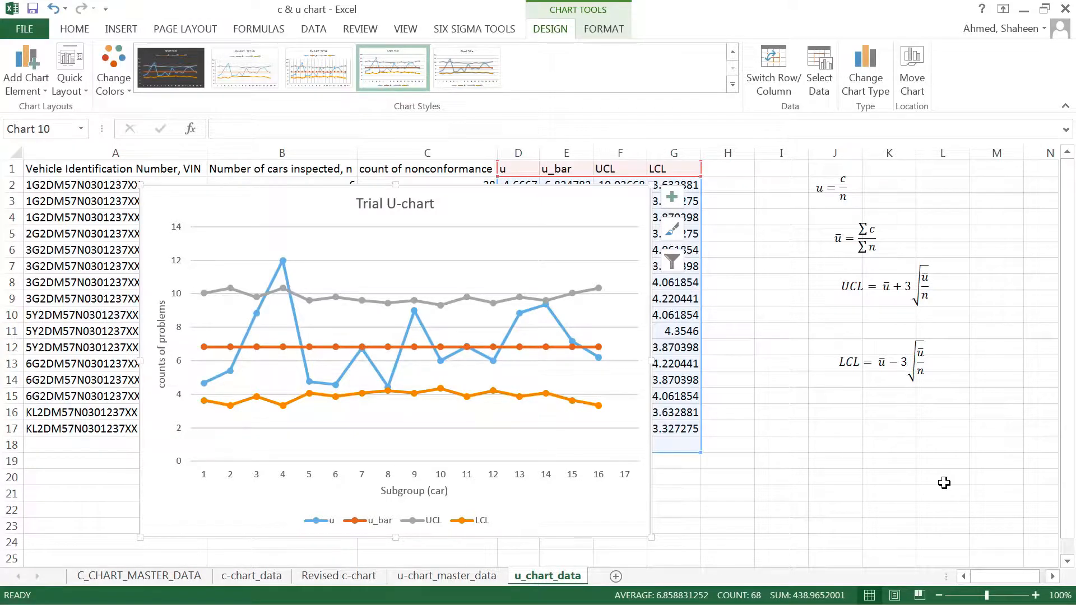
{"action": "mouse_move", "coordinate": [935, 480]}
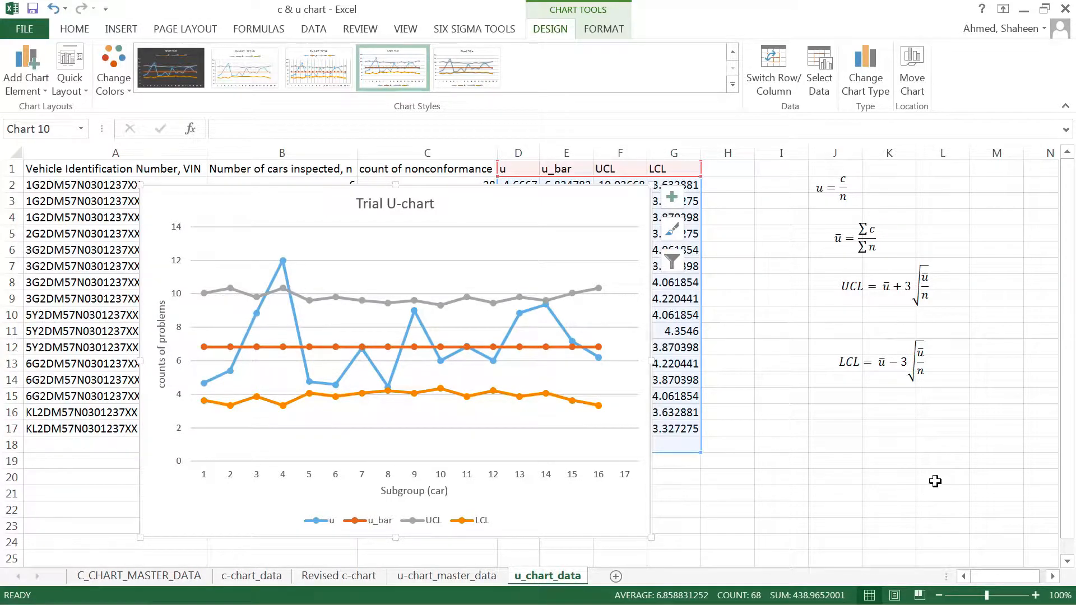
{"action": "mouse_move", "coordinate": [554, 355]}
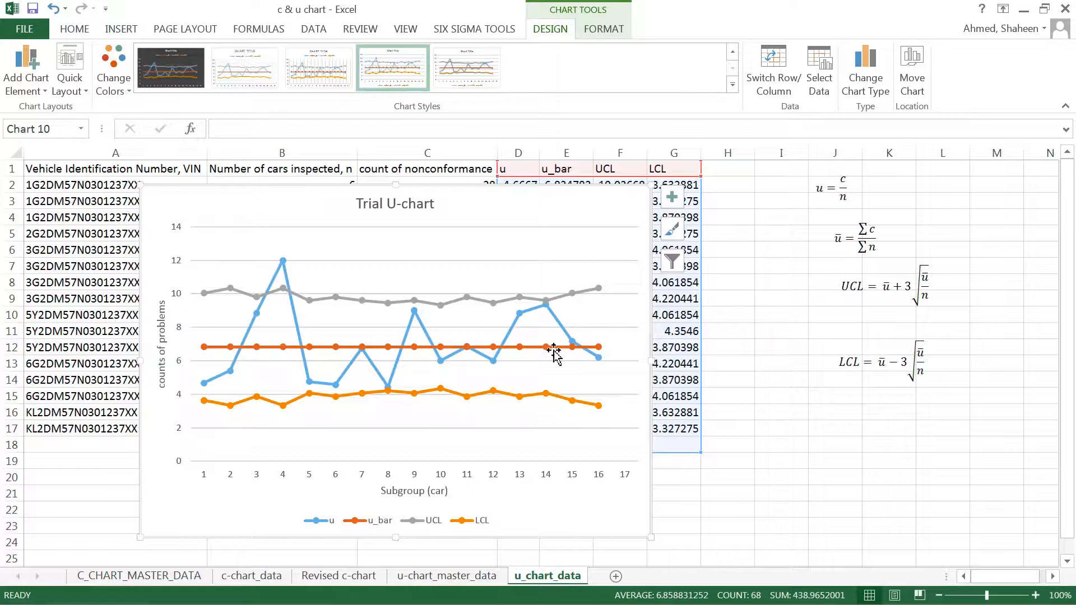
{"action": "mouse_move", "coordinate": [478, 364]}
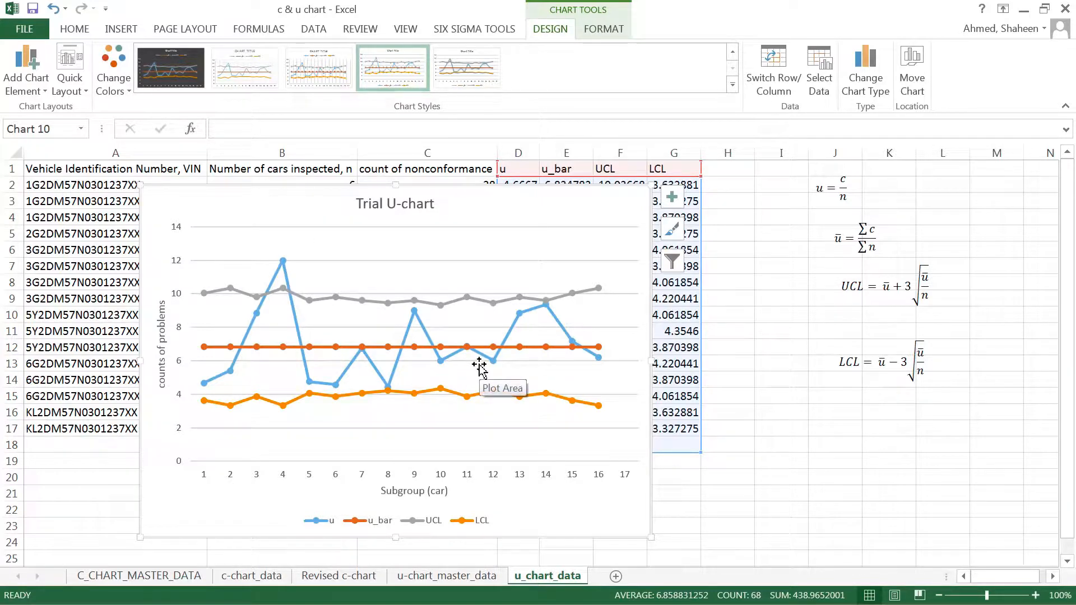
{"action": "mouse_move", "coordinate": [295, 271]}
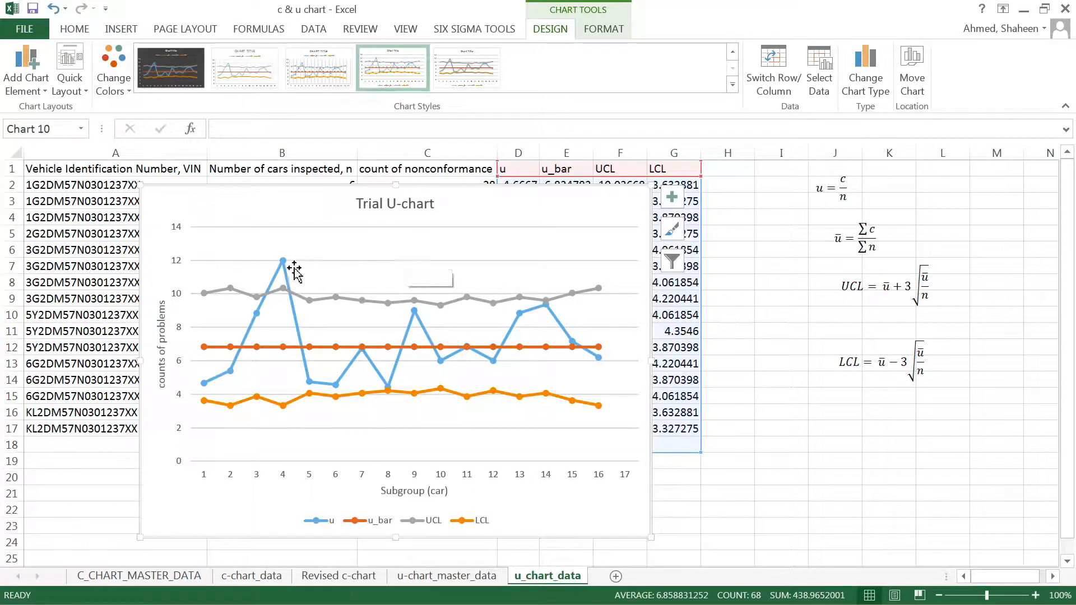
{"action": "mouse_move", "coordinate": [282, 262]}
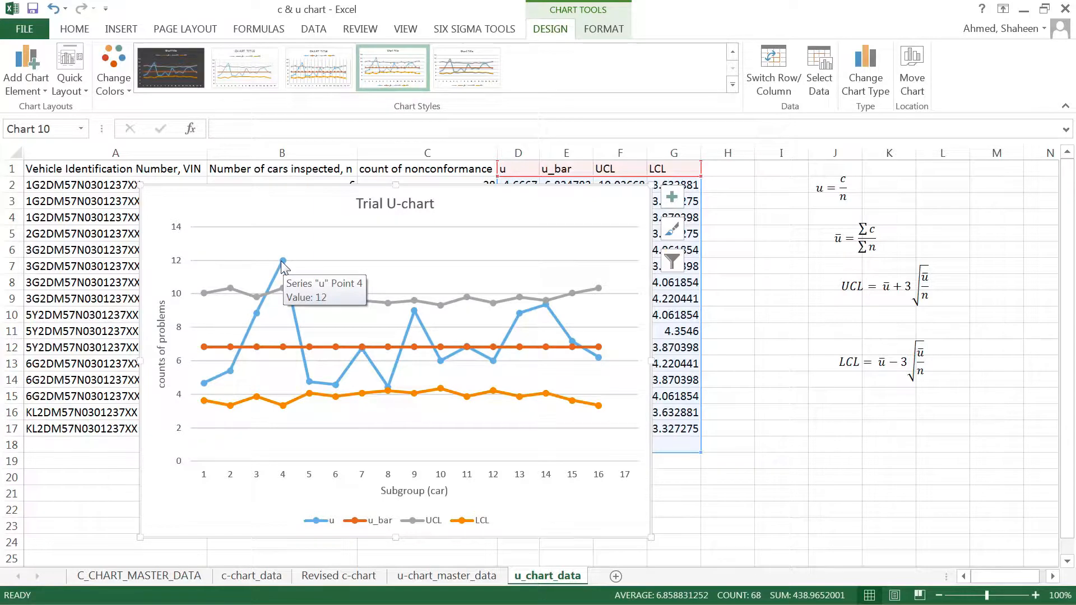
{"action": "mouse_move", "coordinate": [277, 192]}
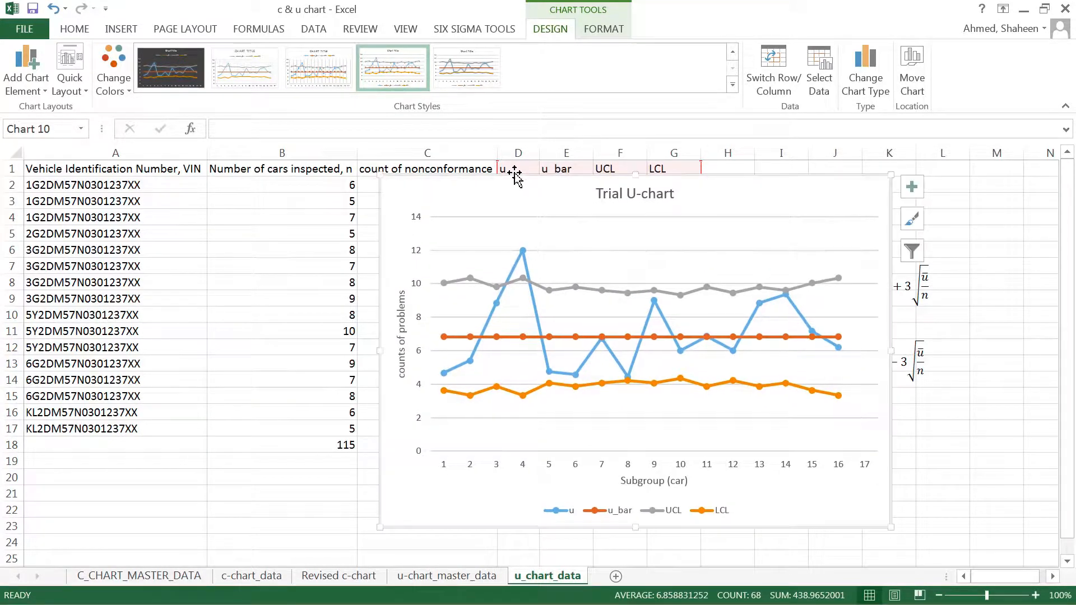
{"action": "mouse_move", "coordinate": [537, 199]}
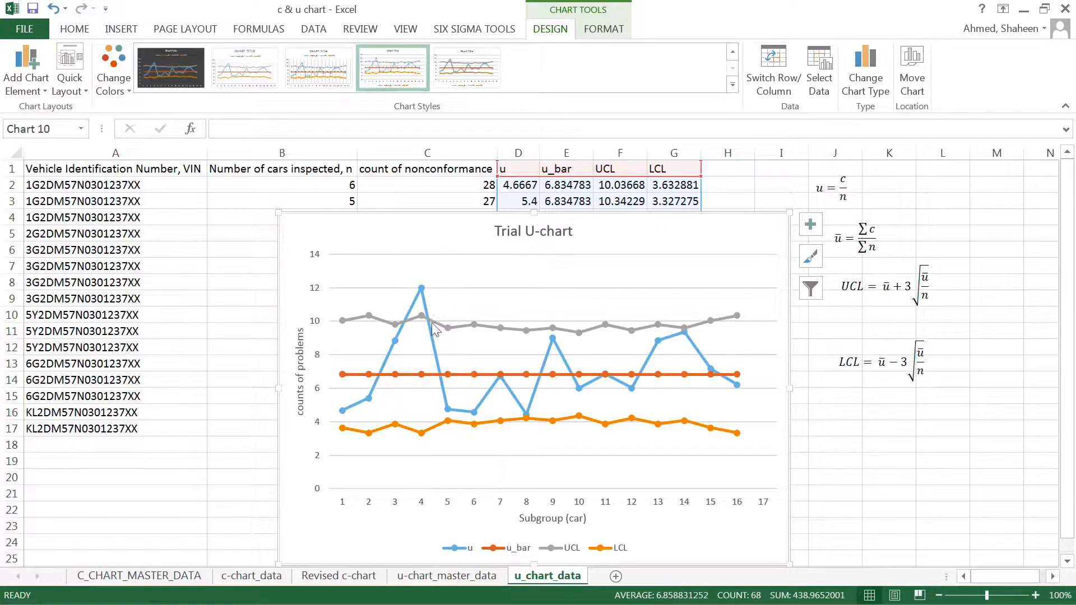
{"action": "mouse_move", "coordinate": [615, 575]}
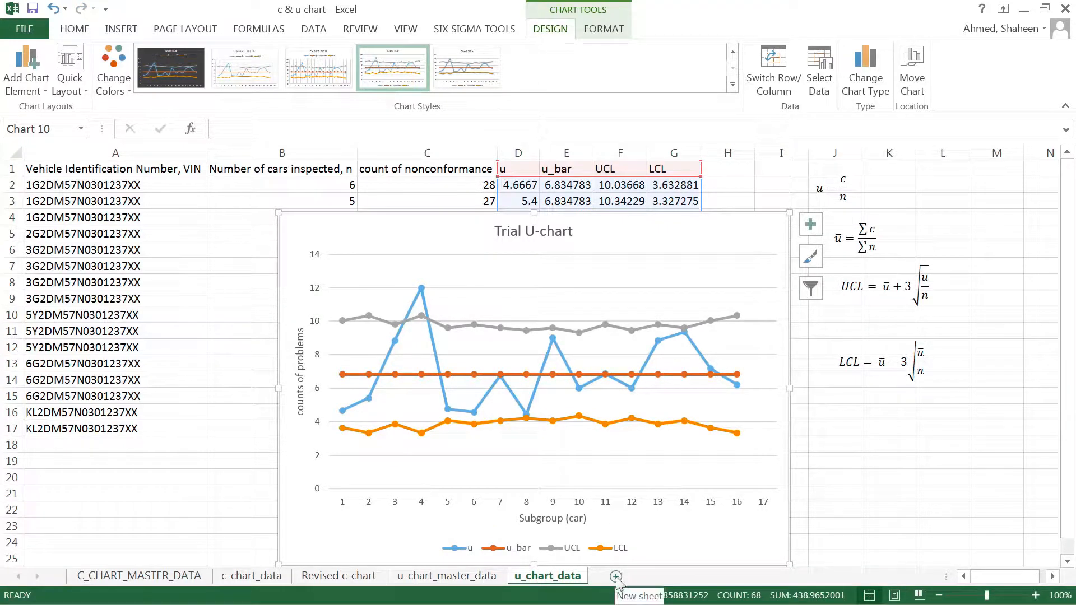
Add a new sheet named Revised_u_chart, then return to the u_chart_data sheet.
{"action": "left_click", "coordinate": [615, 576]}
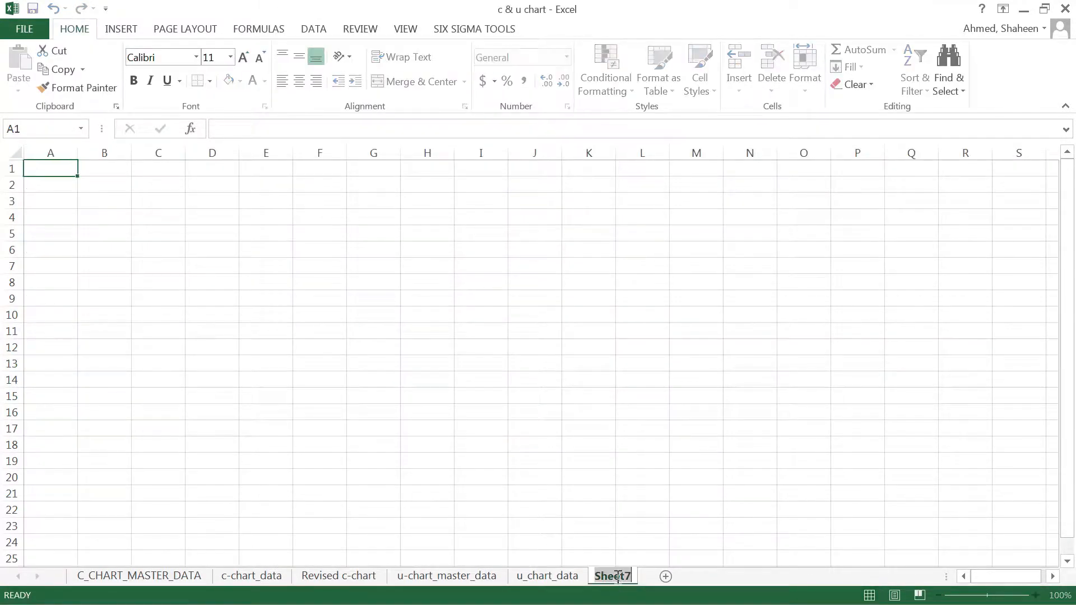
{"action": "double_click", "coordinate": [611, 575]}
{"action": "type", "text": "Revised"}
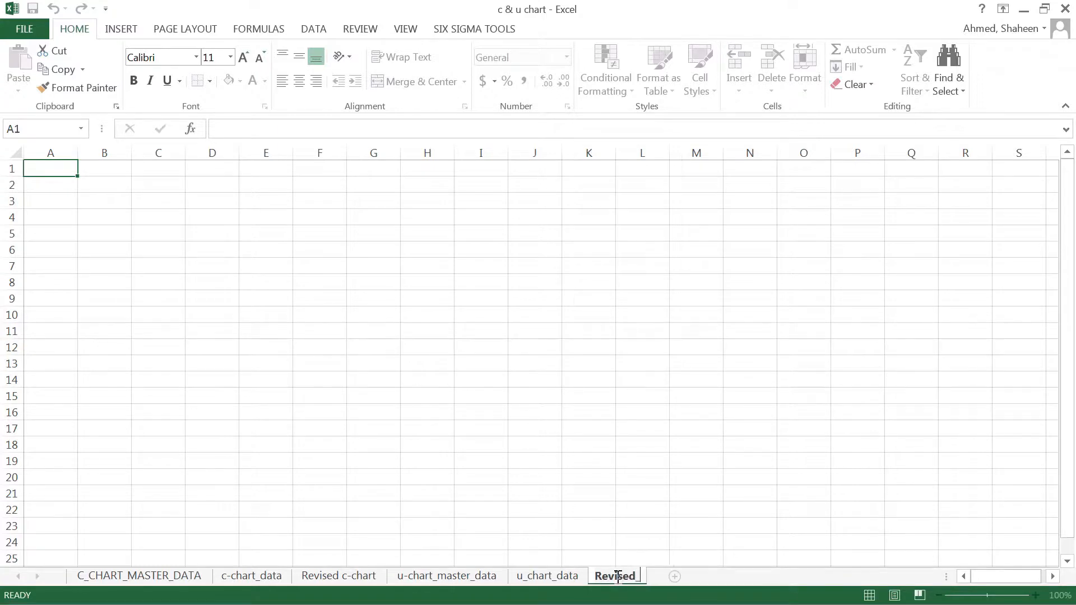
{"action": "type", "text": "_u_chart"}
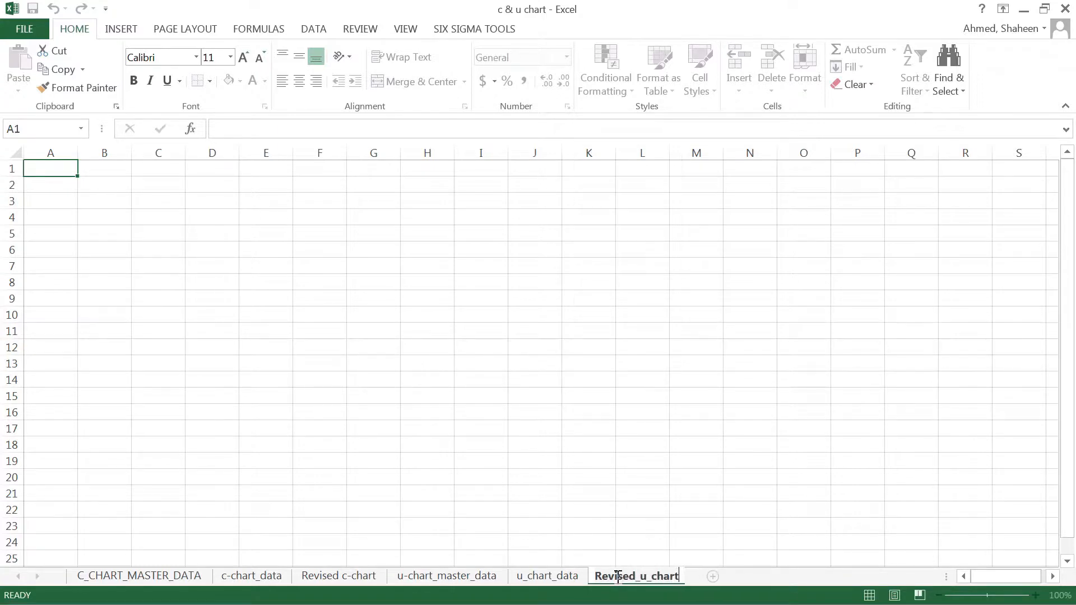
{"action": "left_click", "coordinate": [546, 575]}
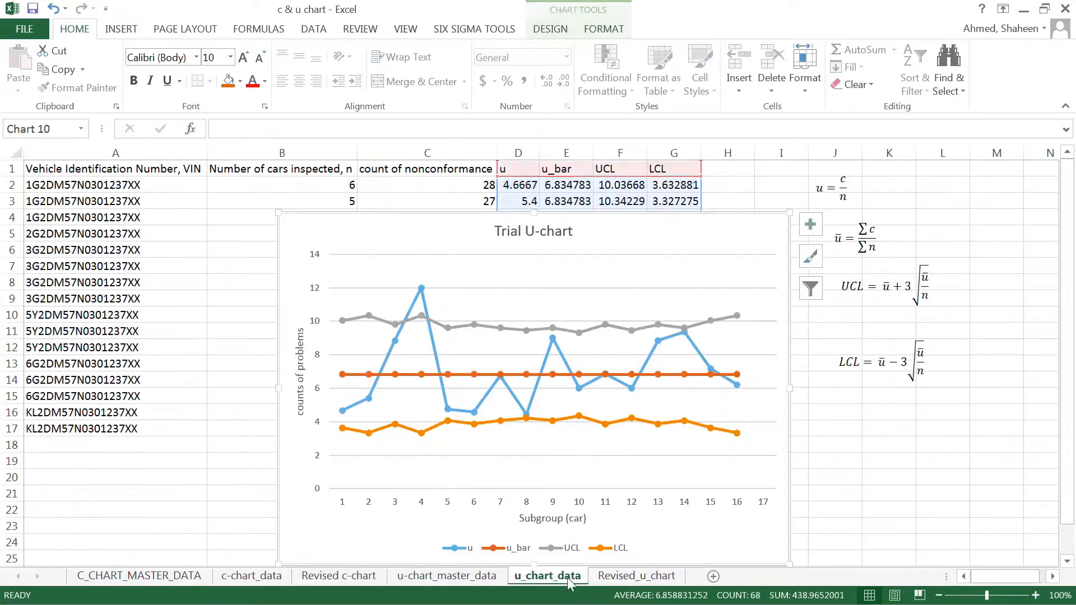
Copy the entire u chart data table onto the Revised_u_chart sheet.
{"action": "left_click", "coordinate": [242, 299]}
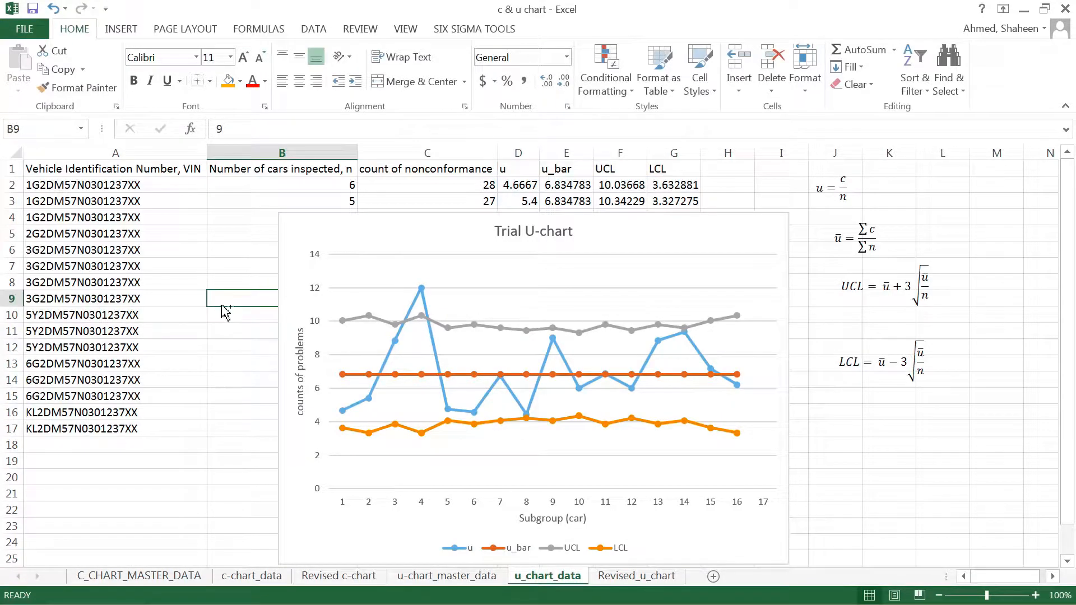
{"action": "key", "text": "Ctrl+C"}
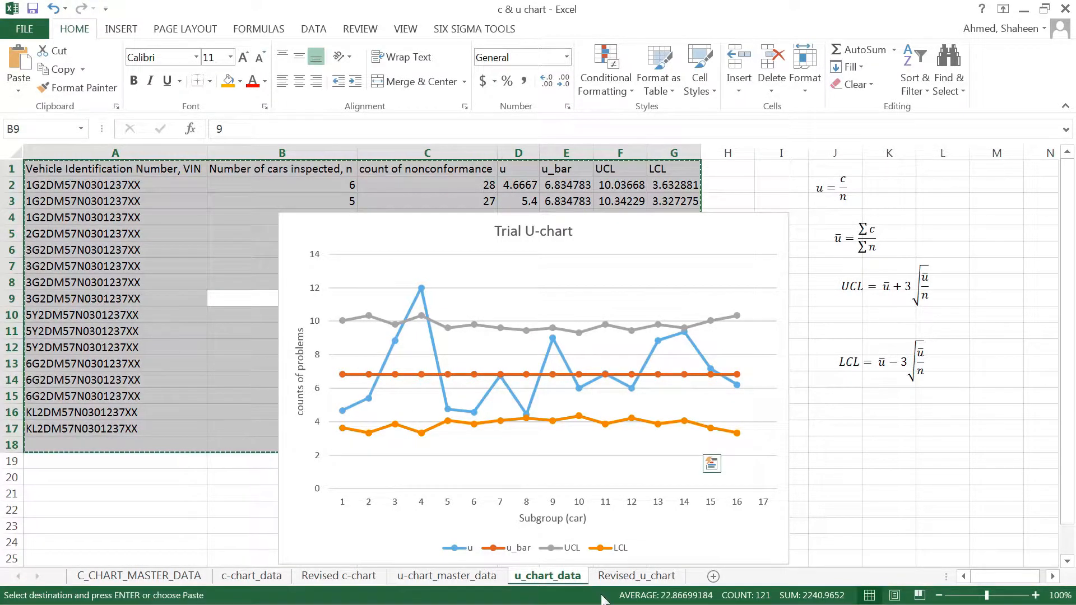
{"action": "left_click", "coordinate": [635, 576]}
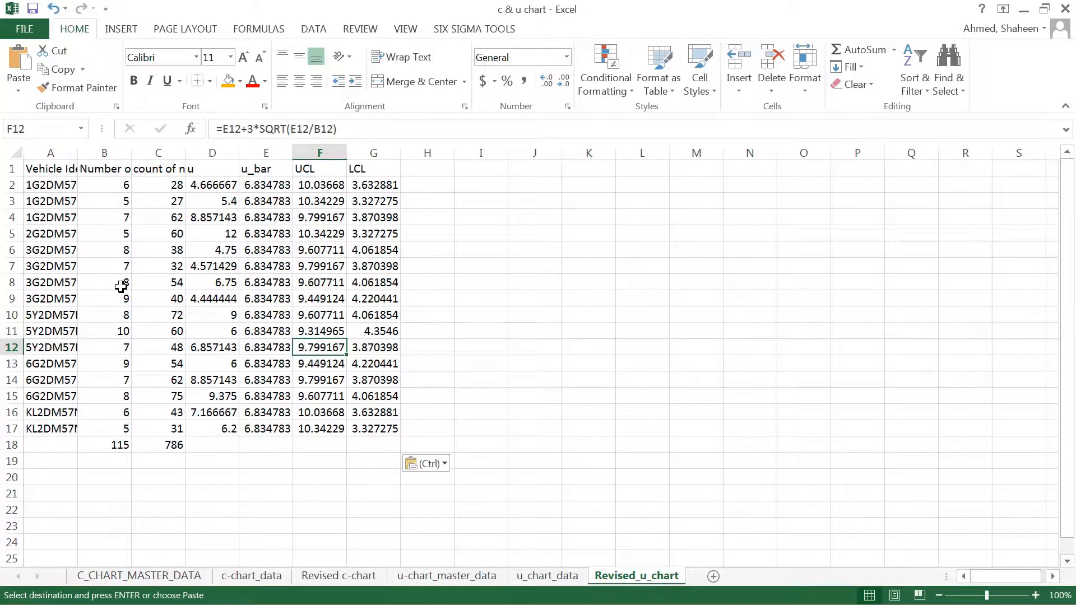
{"action": "mouse_move", "coordinate": [34, 238]}
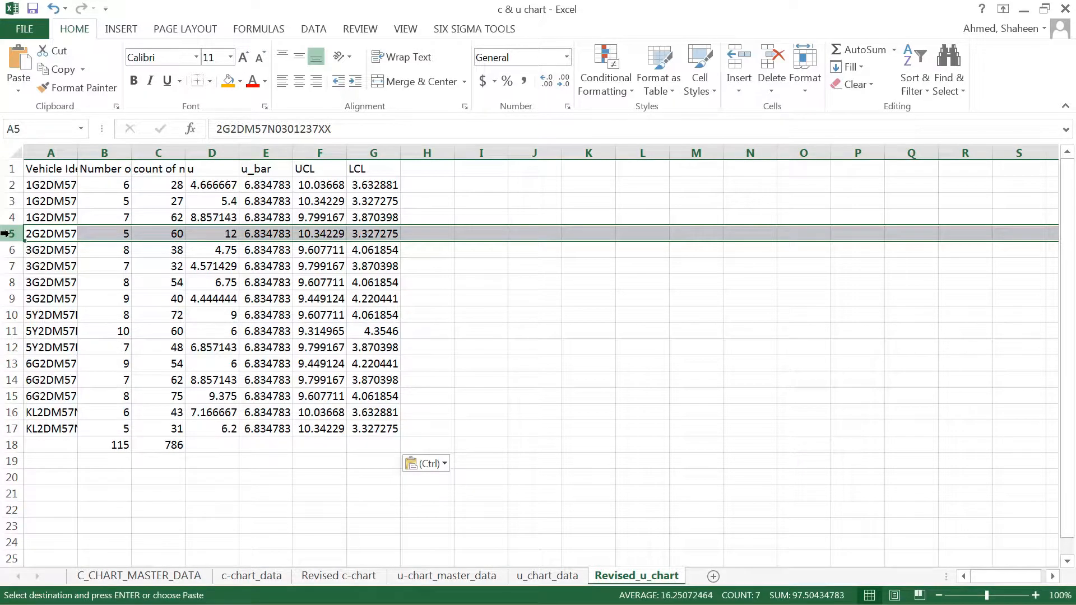
Delete row 5, the out-of-control car with u of 12.
{"action": "right_click", "coordinate": [50, 233]}
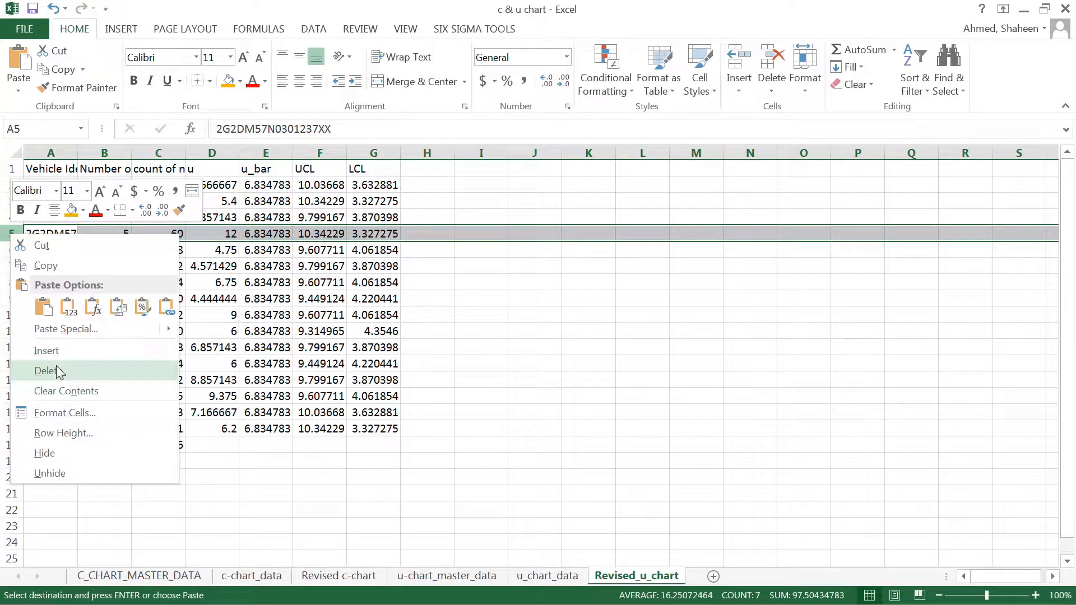
{"action": "mouse_move", "coordinate": [57, 376]}
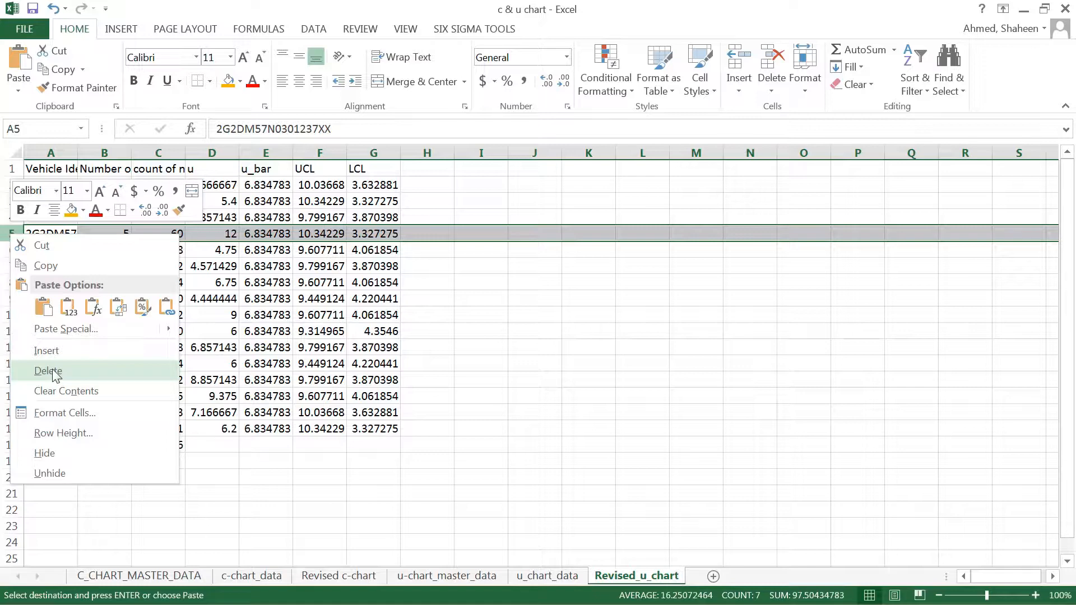
{"action": "left_click", "coordinate": [46, 350]}
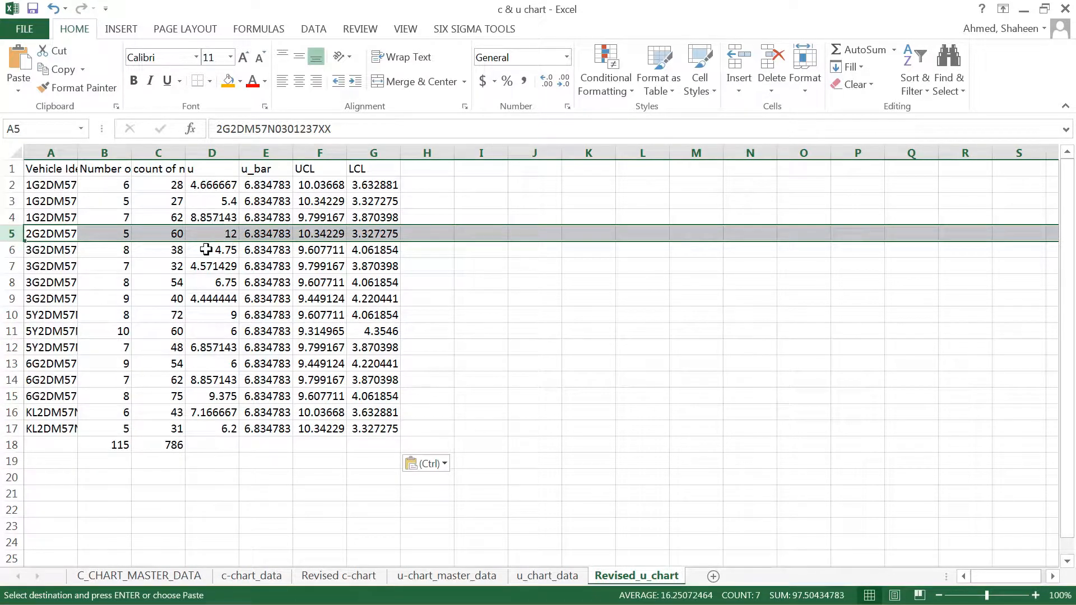
{"action": "right_click", "coordinate": [50, 233]}
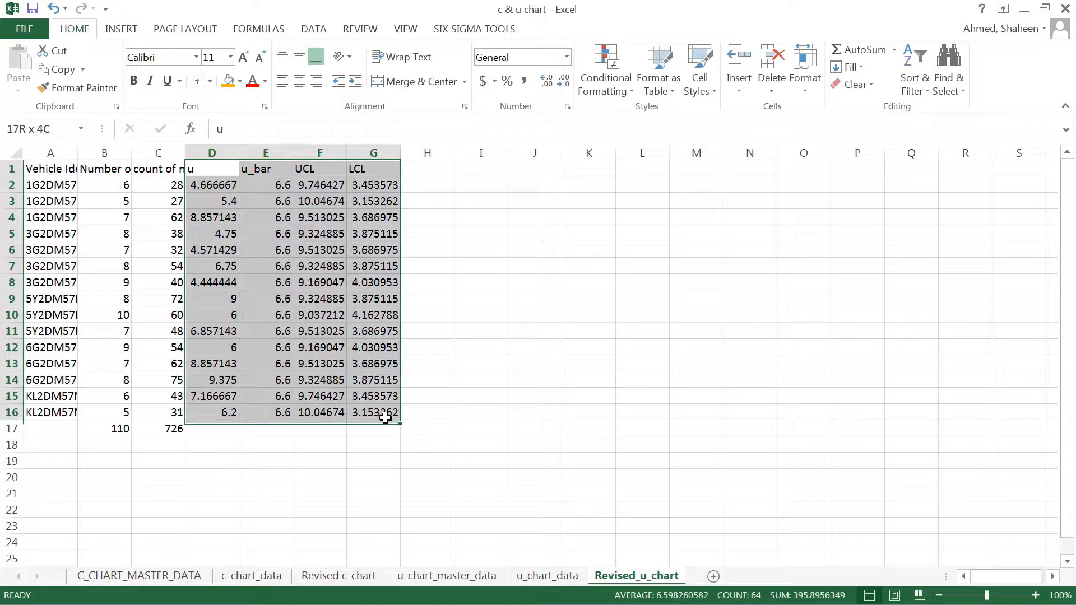
Insert a Line with Markers chart plotting u, u_bar, UCL and LCL.
{"action": "left_click", "coordinate": [120, 29]}
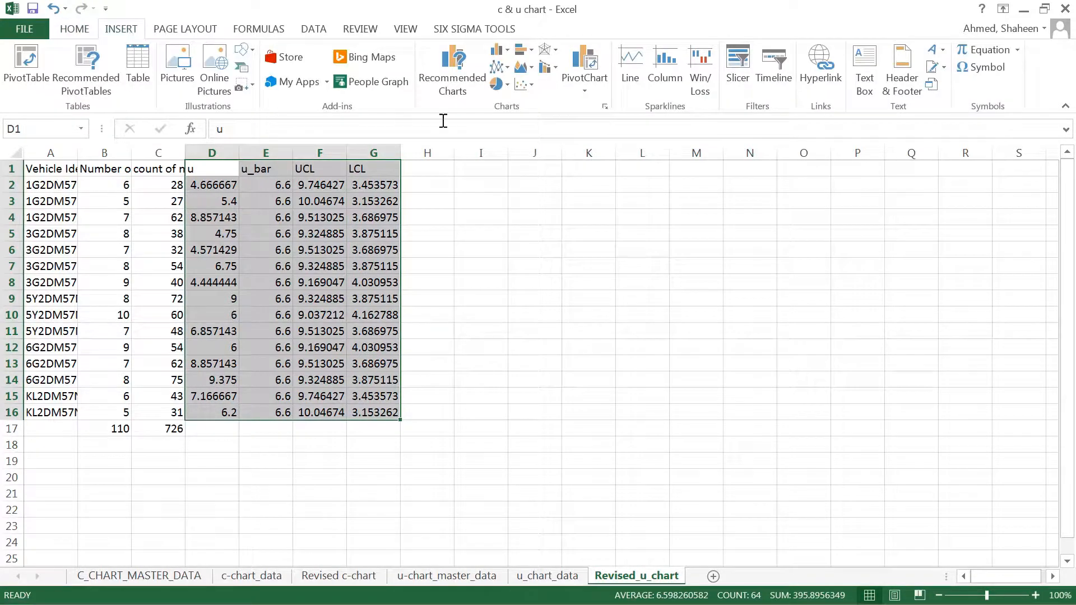
{"action": "left_click", "coordinate": [498, 66]}
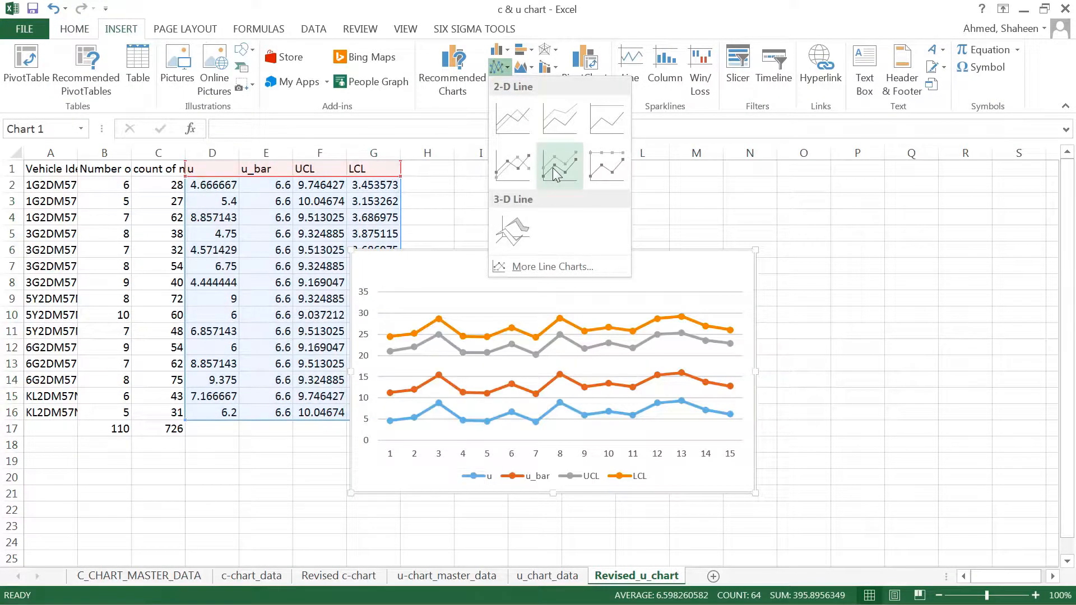
{"action": "left_click", "coordinate": [559, 167]}
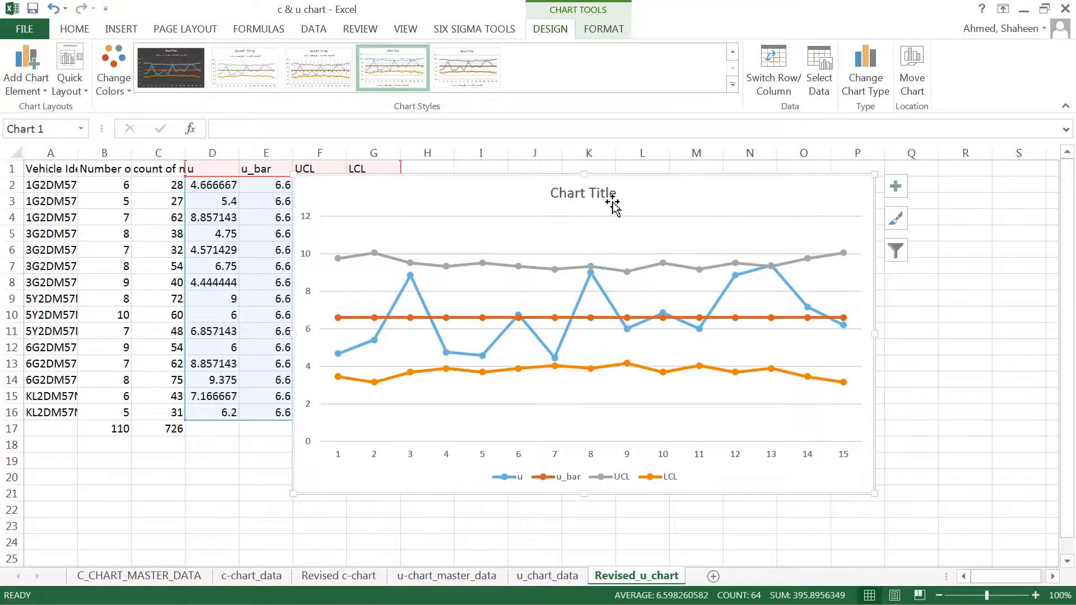
Change the chart title to 'Revised u Chart'.
{"action": "double_click", "coordinate": [583, 193]}
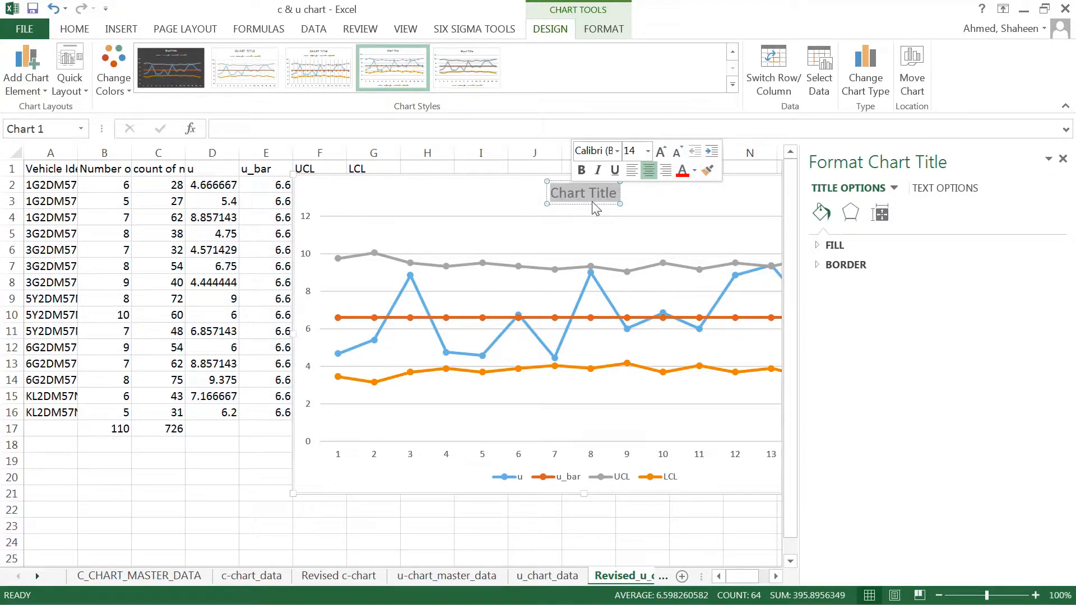
{"action": "type", "text": "Revised u Chart"}
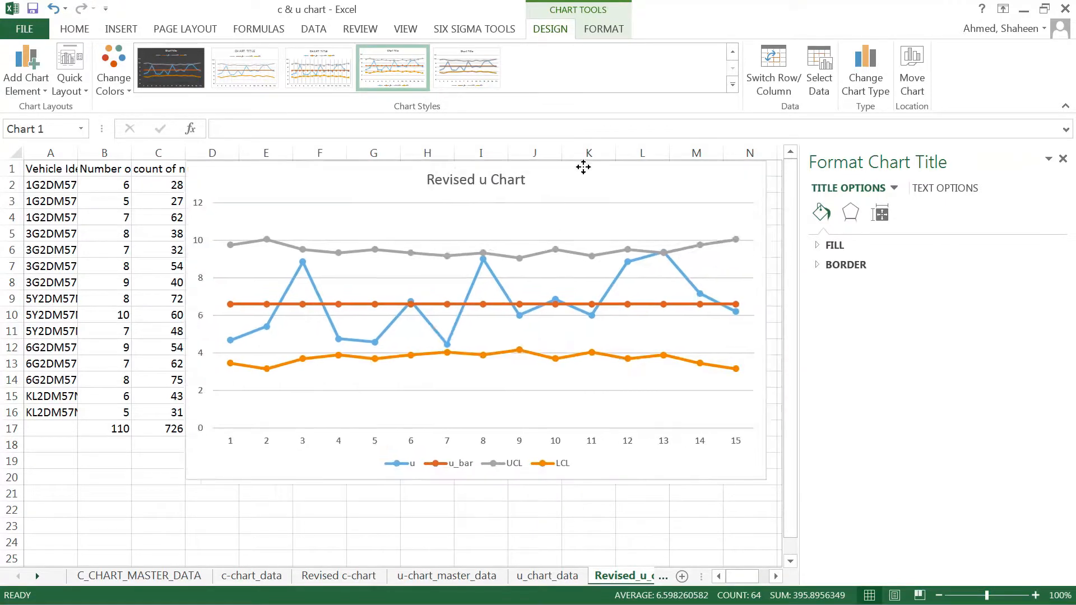
{"action": "left_click", "coordinate": [689, 183]}
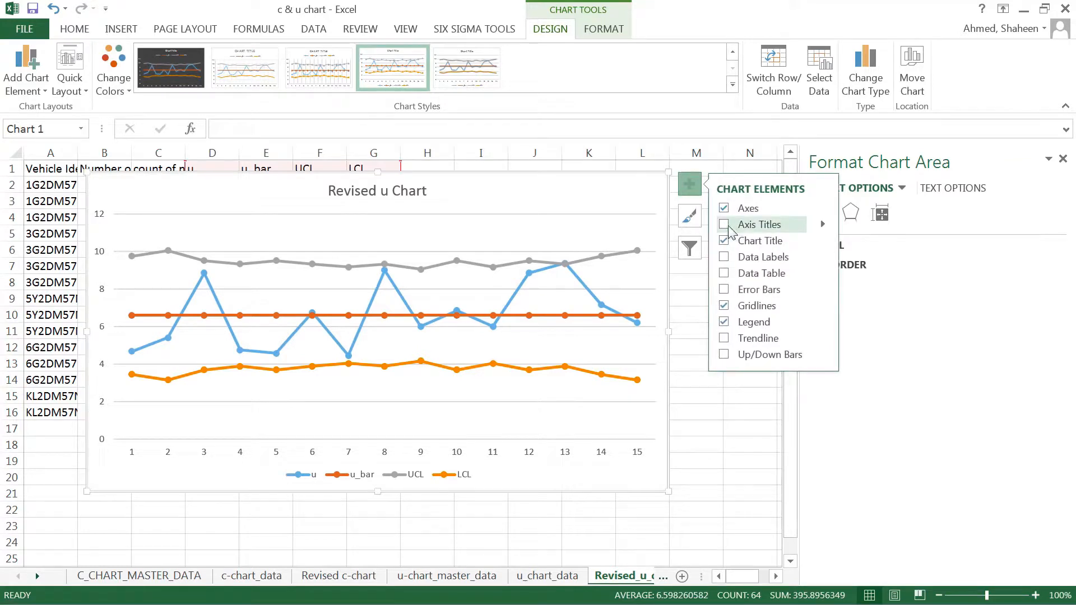
Add axis titles: 'counts of problems' vertically and 'Subgroup' horizontally.
{"action": "left_click", "coordinate": [724, 224]}
{"action": "type", "text": "counts of probl"}
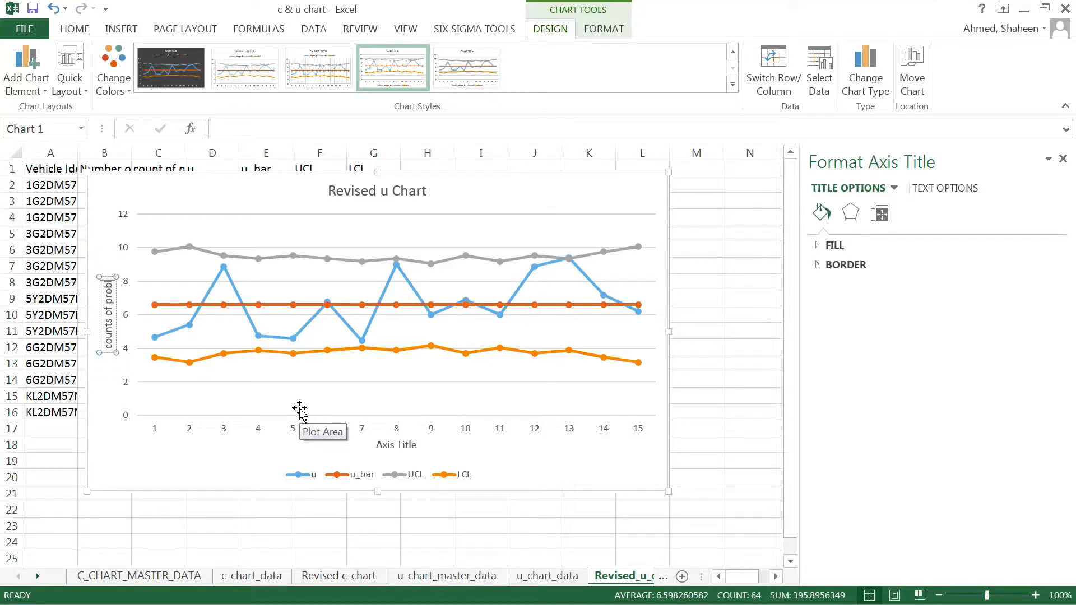
{"action": "left_click", "coordinate": [395, 444]}
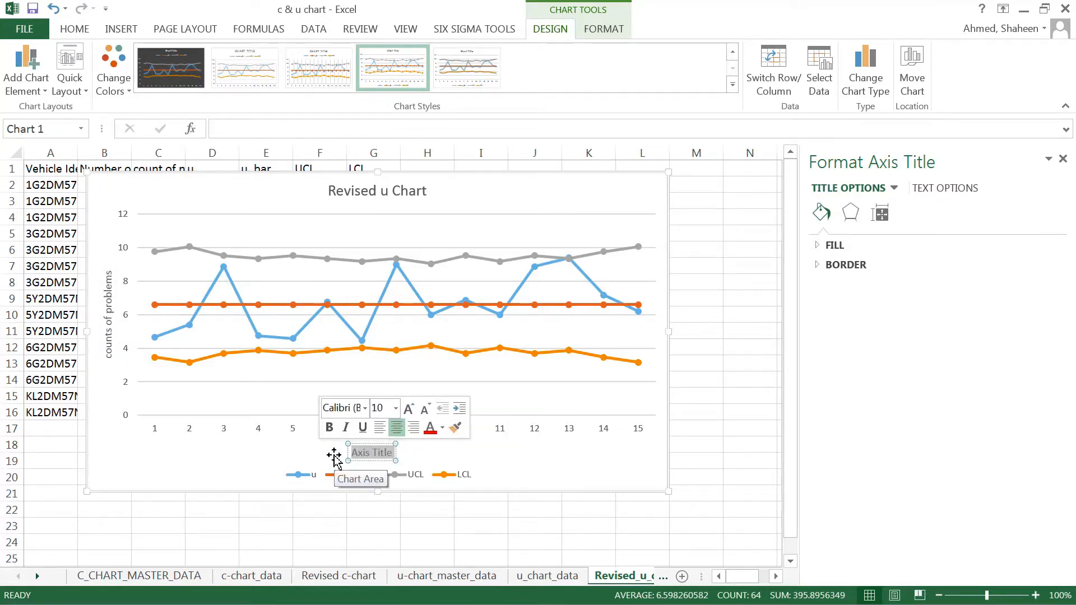
{"action": "type", "text": "subg"}
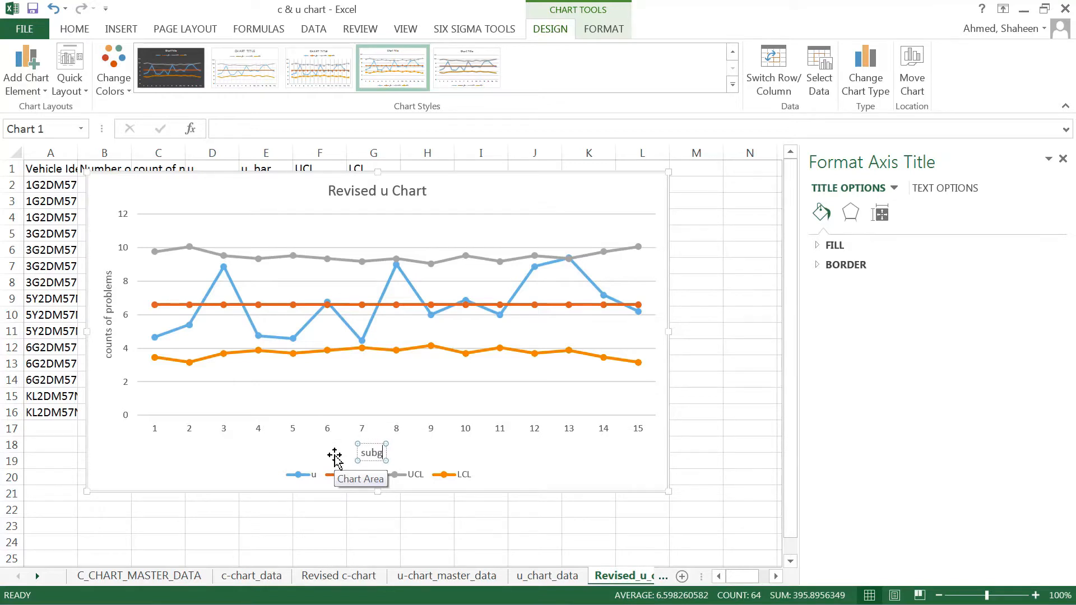
{"action": "type", "text": "Subroup"}
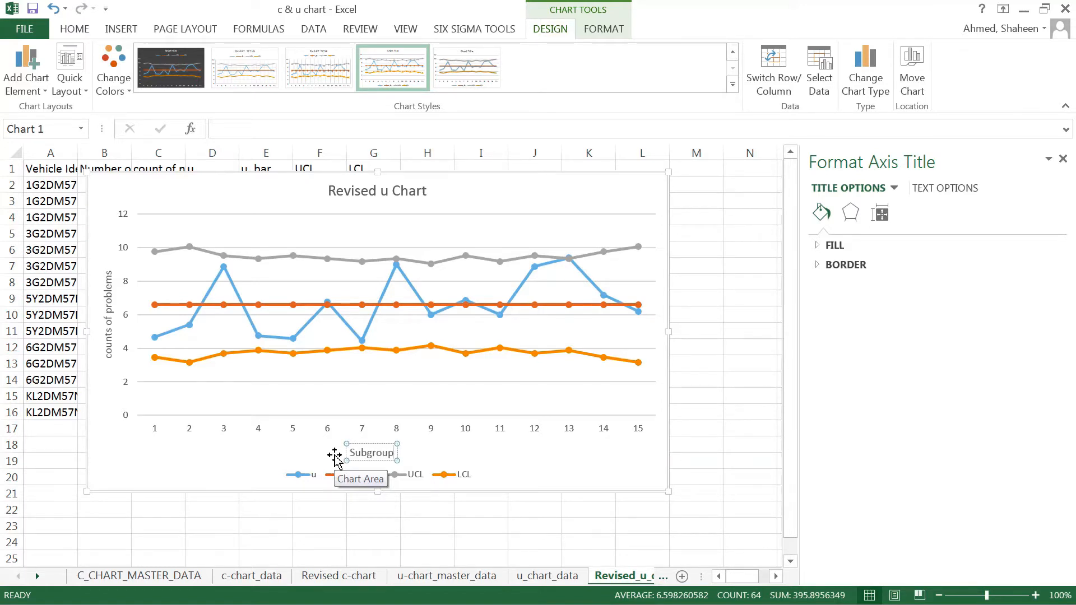
{"action": "left_click", "coordinate": [528, 178]}
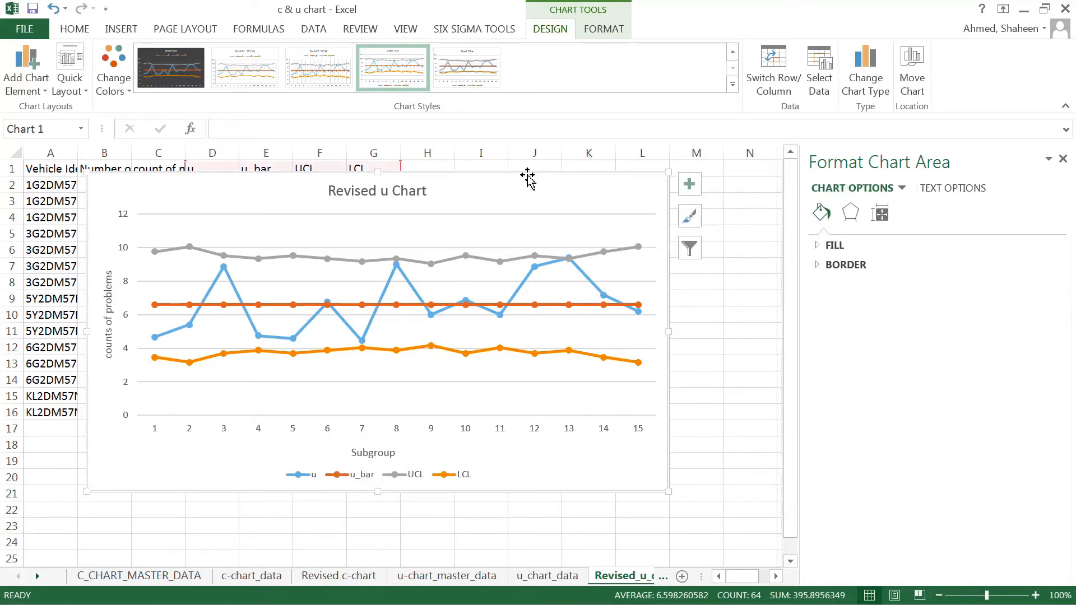